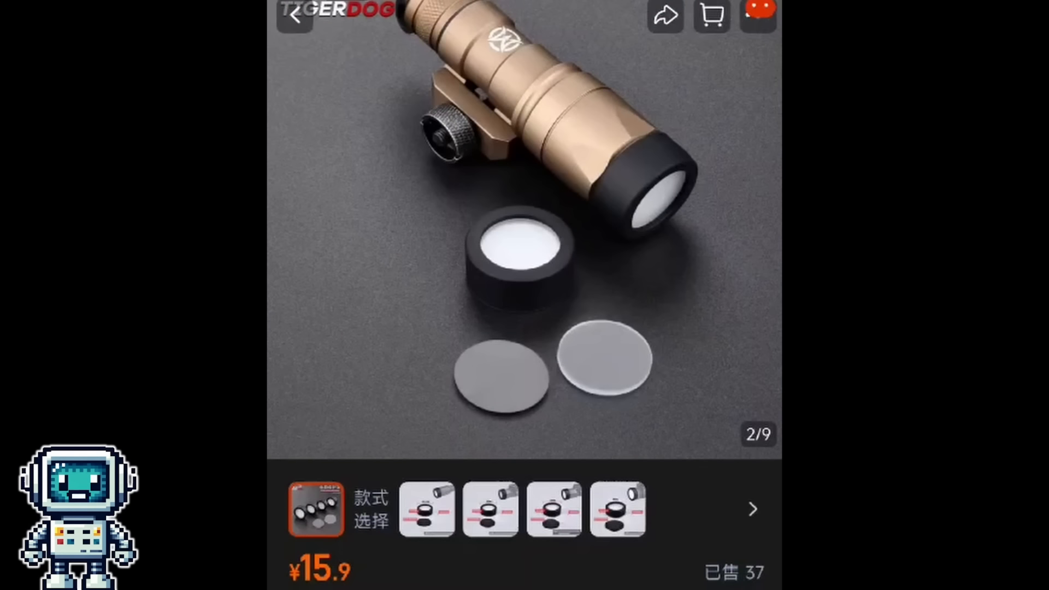
scroll(left, 3)
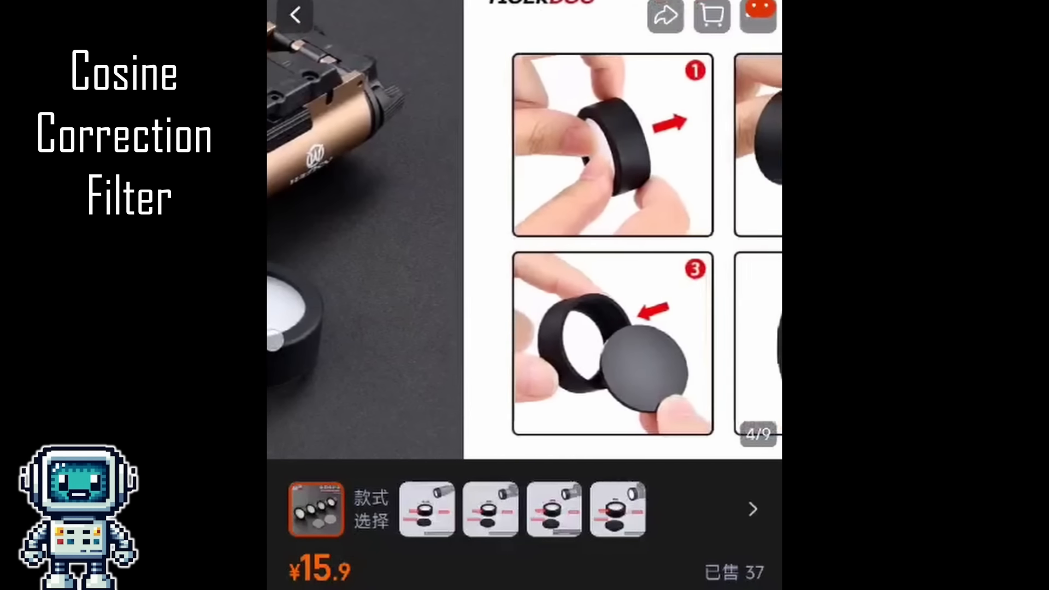
scroll(left, 3)
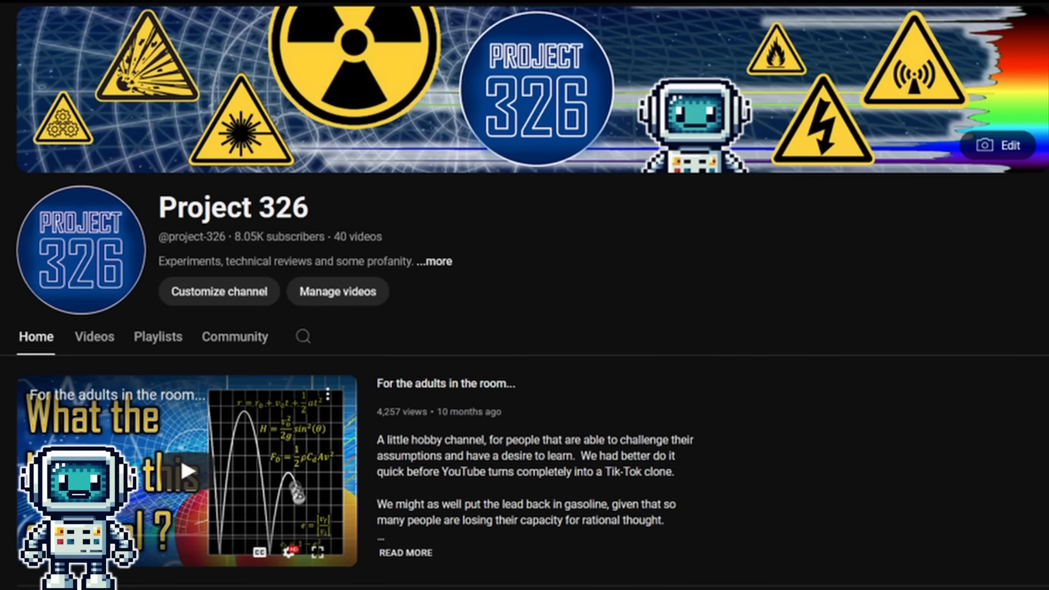
scroll(down, 3)
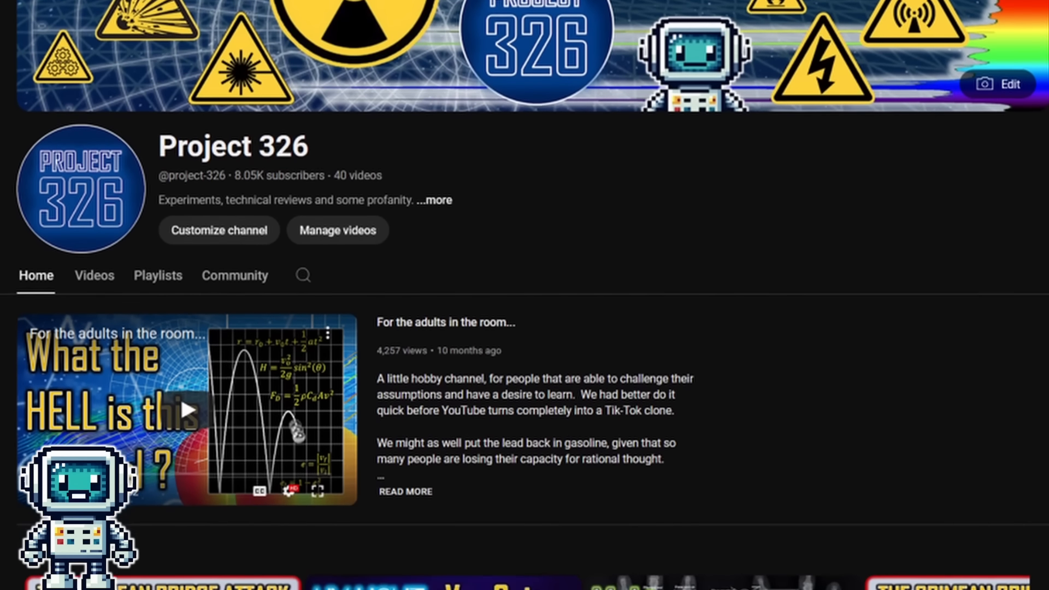
scroll(down, 3)
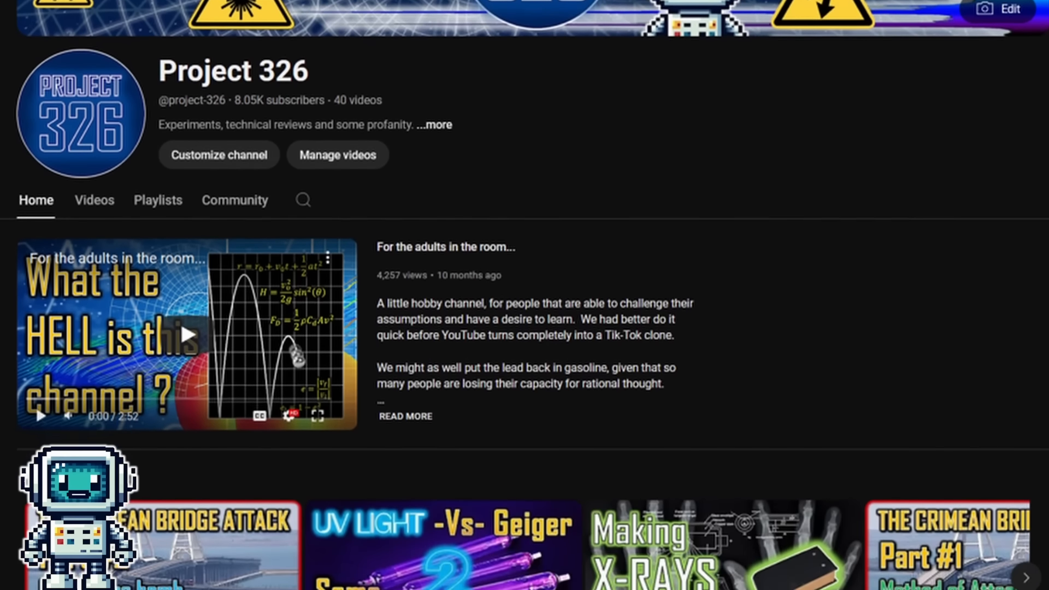
scroll(down, 3)
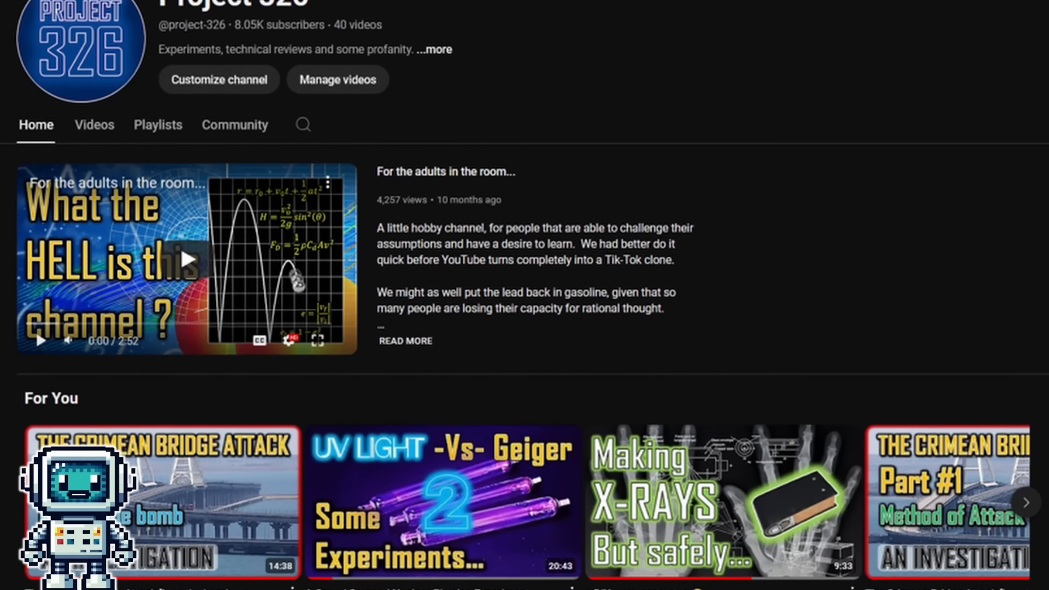
scroll(down, 3)
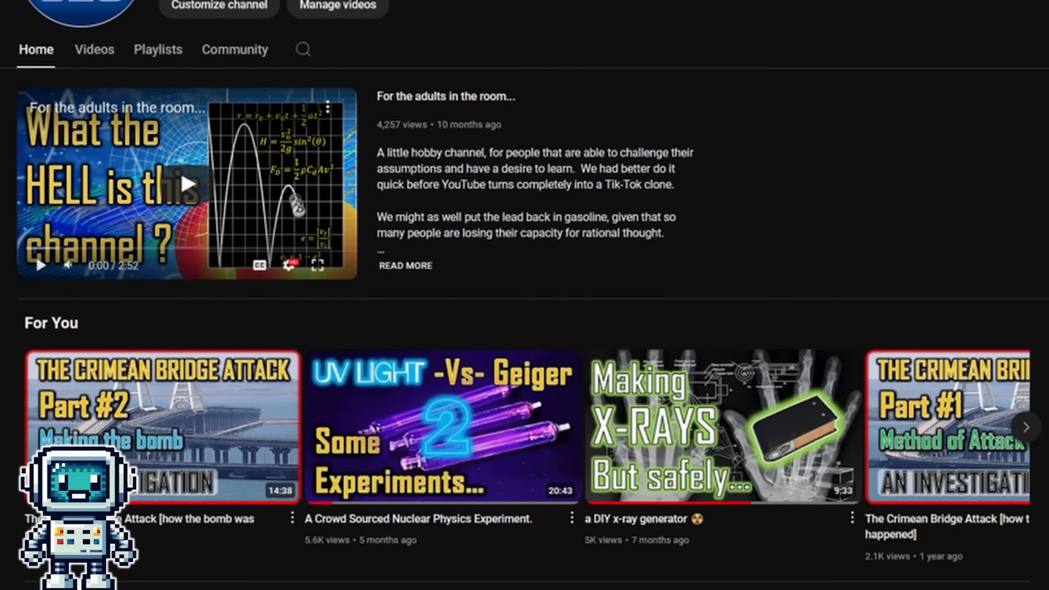
scroll(down, 3)
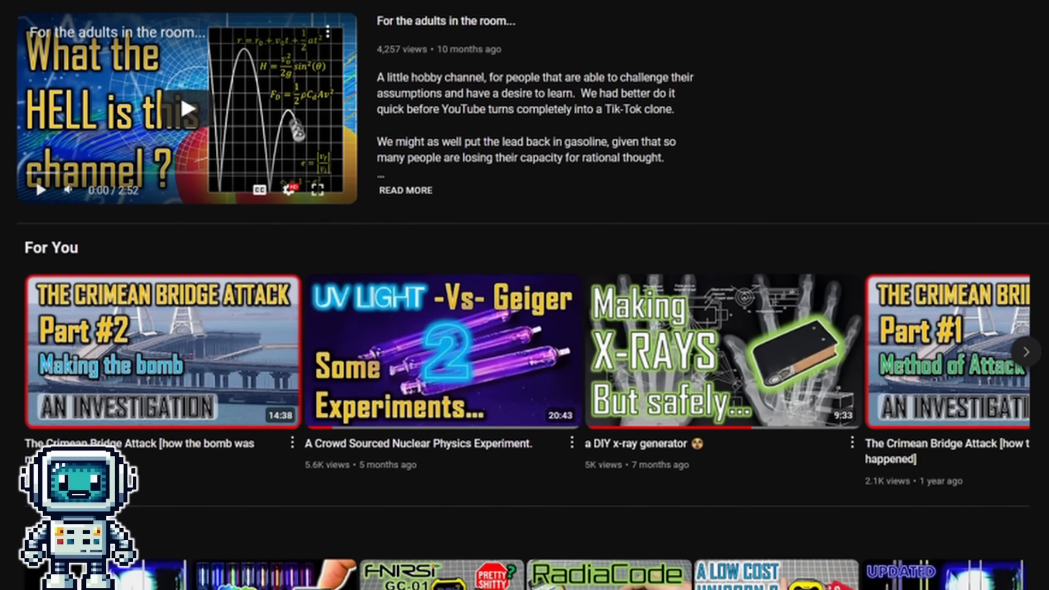
scroll(down, 3)
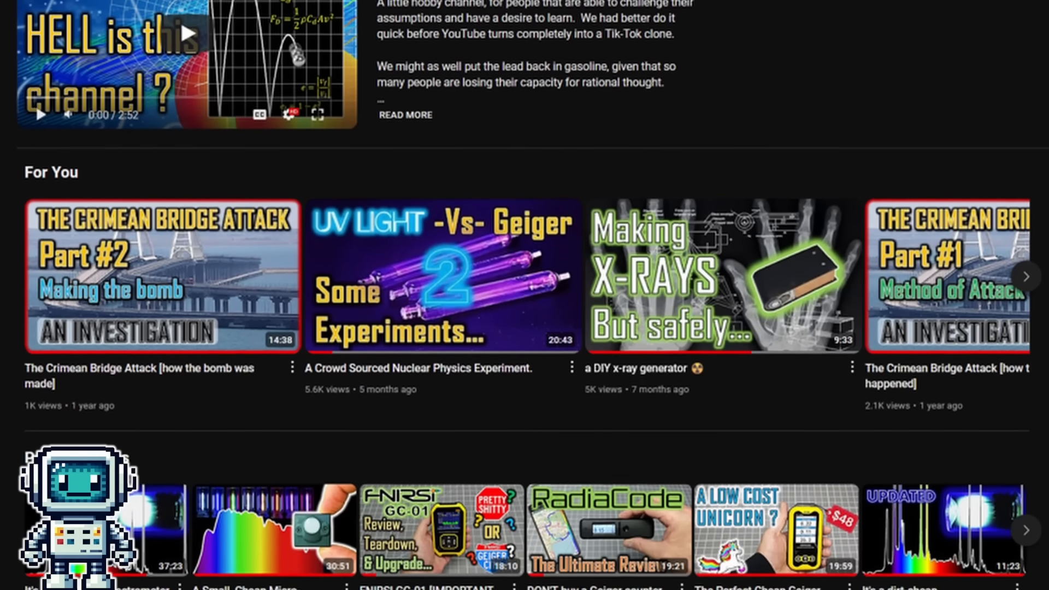
scroll(down, 3)
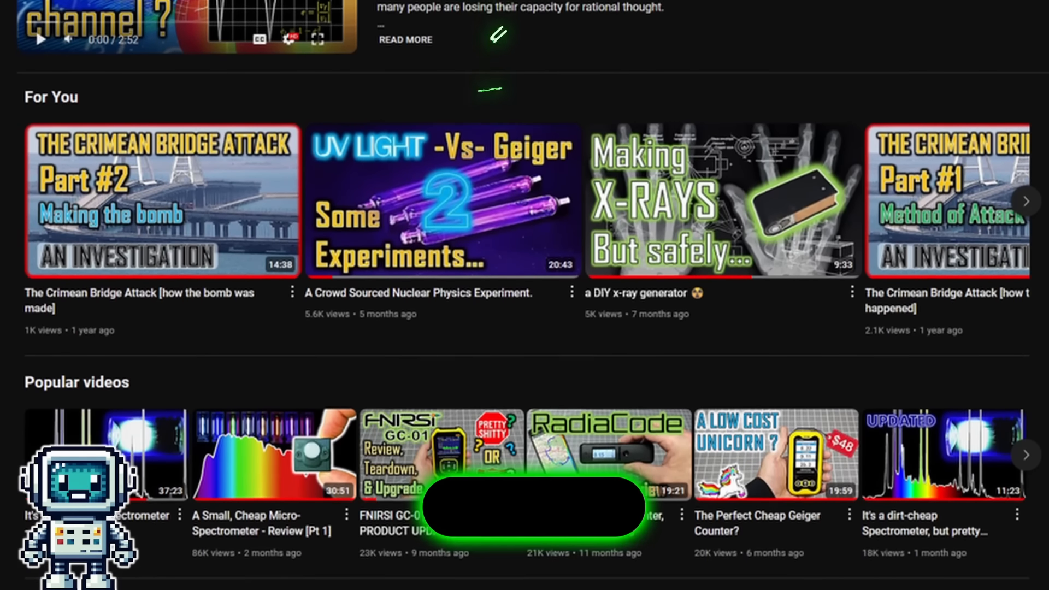
scroll(down, 3)
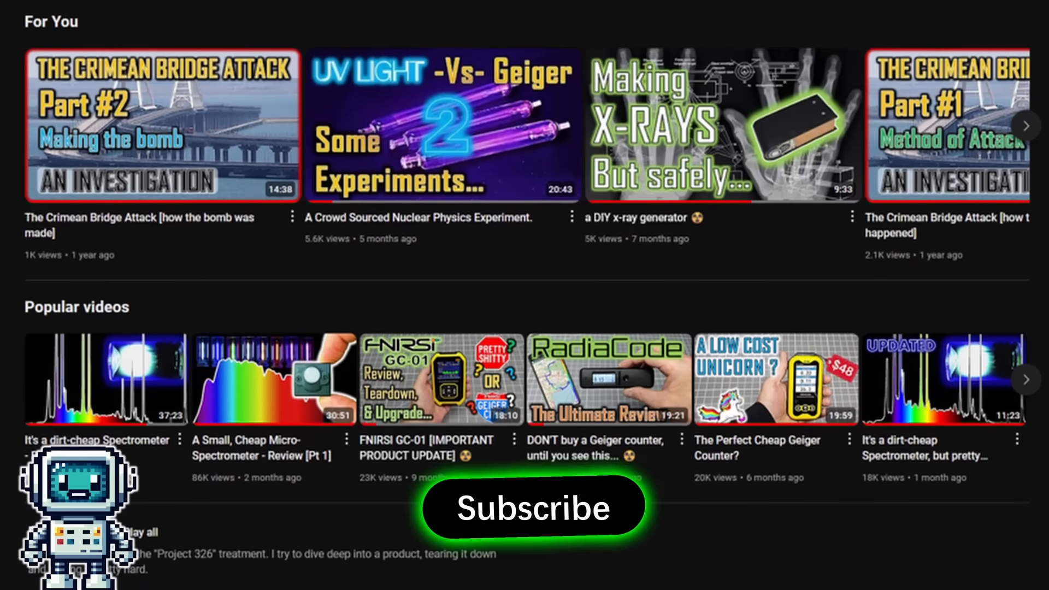
scroll(down, 3)
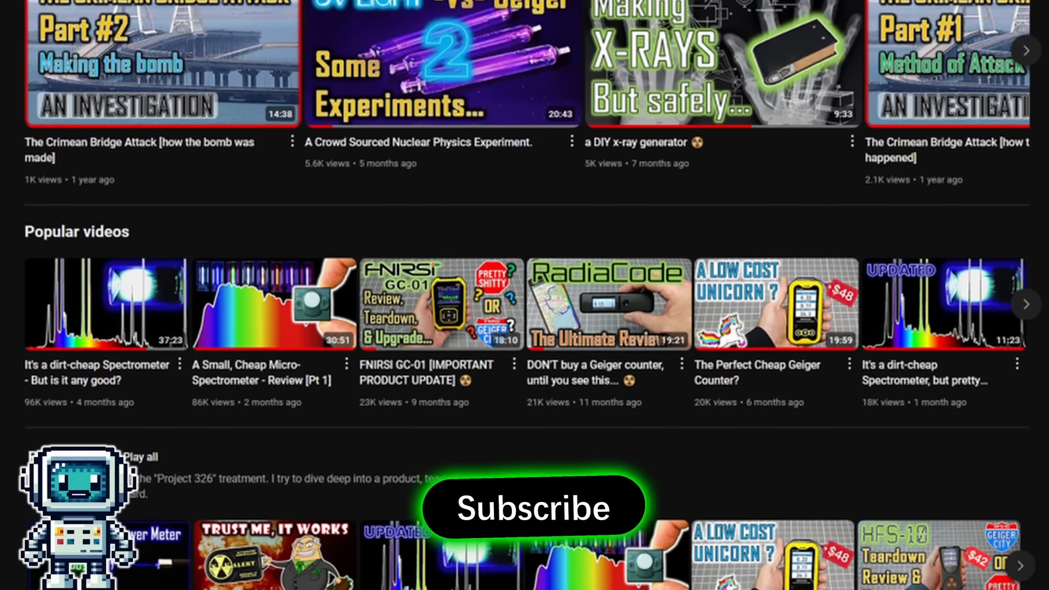
scroll(down, 3)
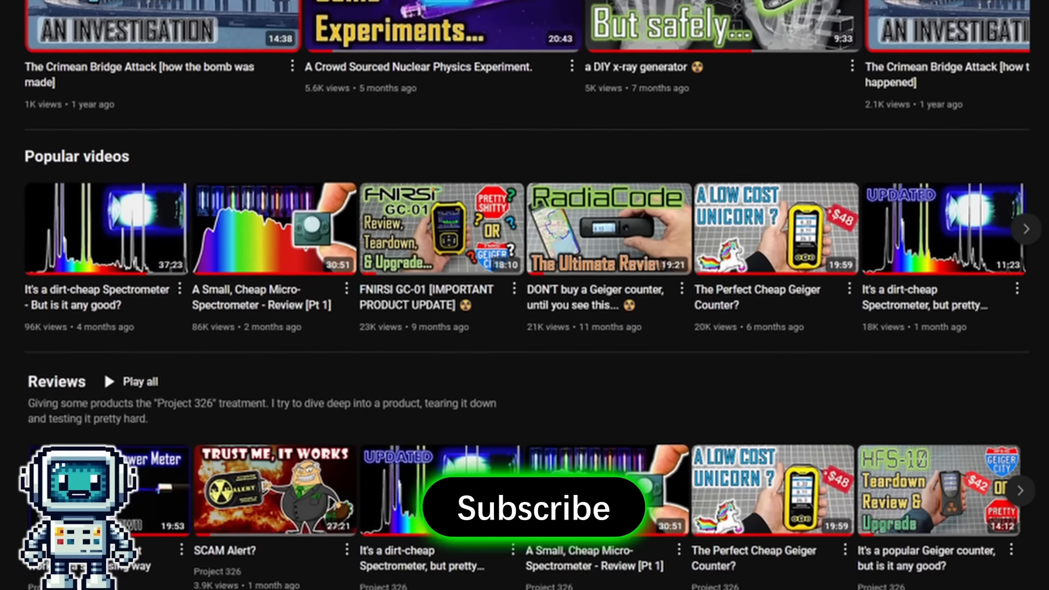
scroll(down, 3)
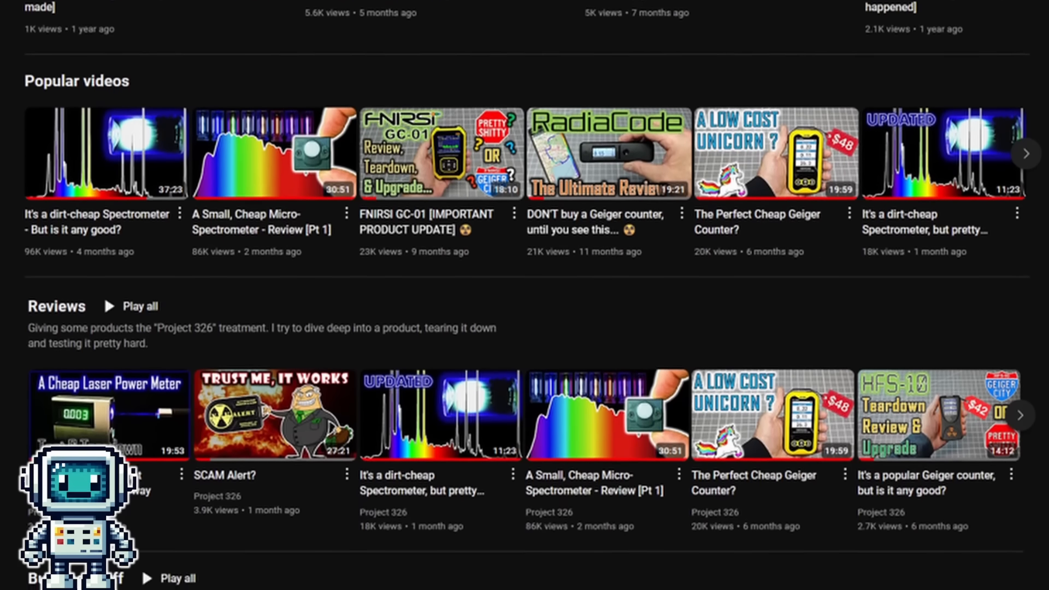
scroll(down, 3)
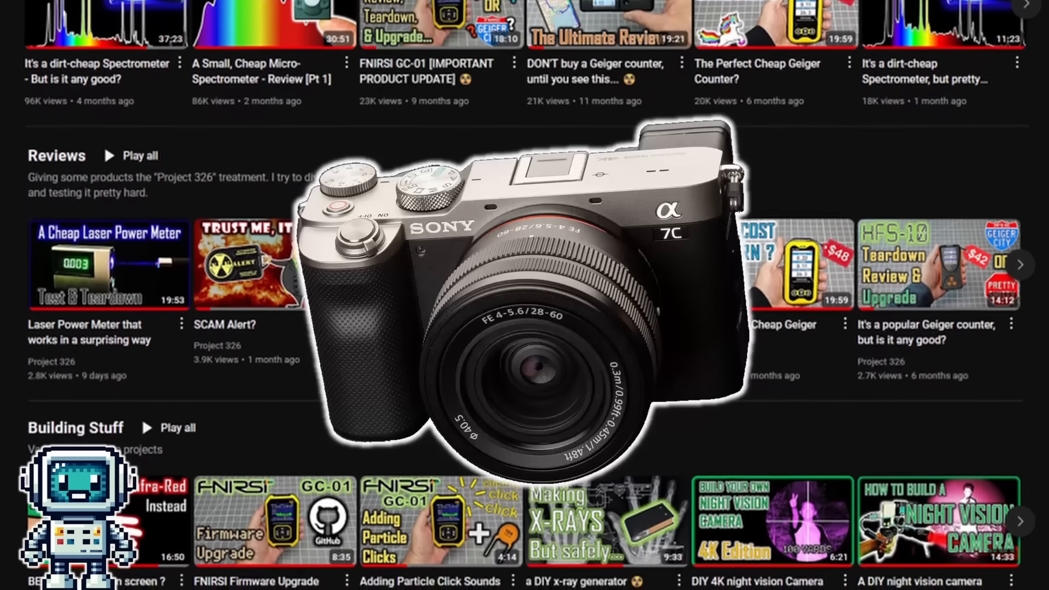
scroll(down, 3)
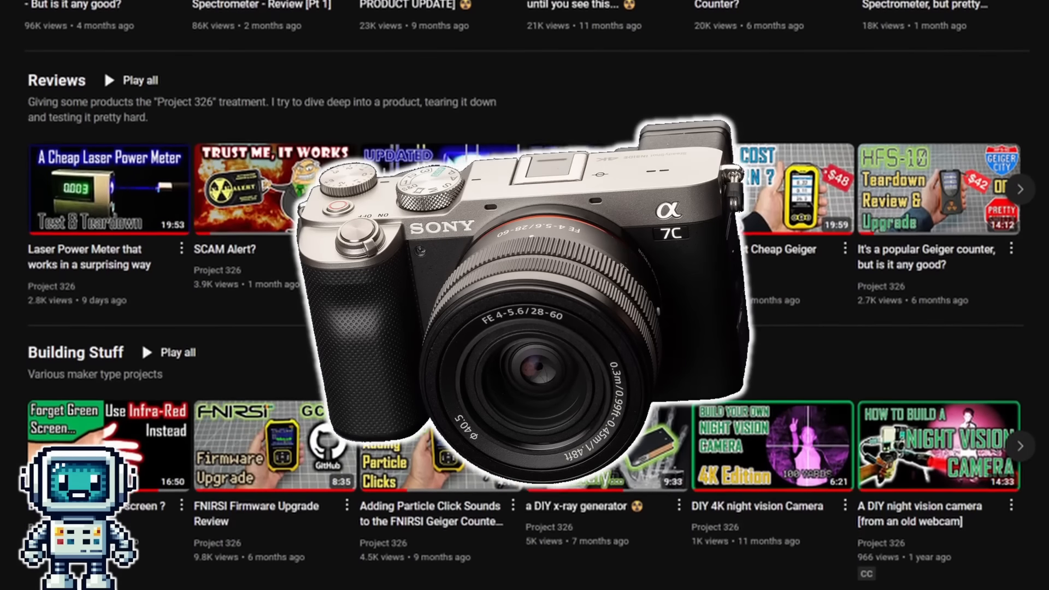
scroll(down, 3)
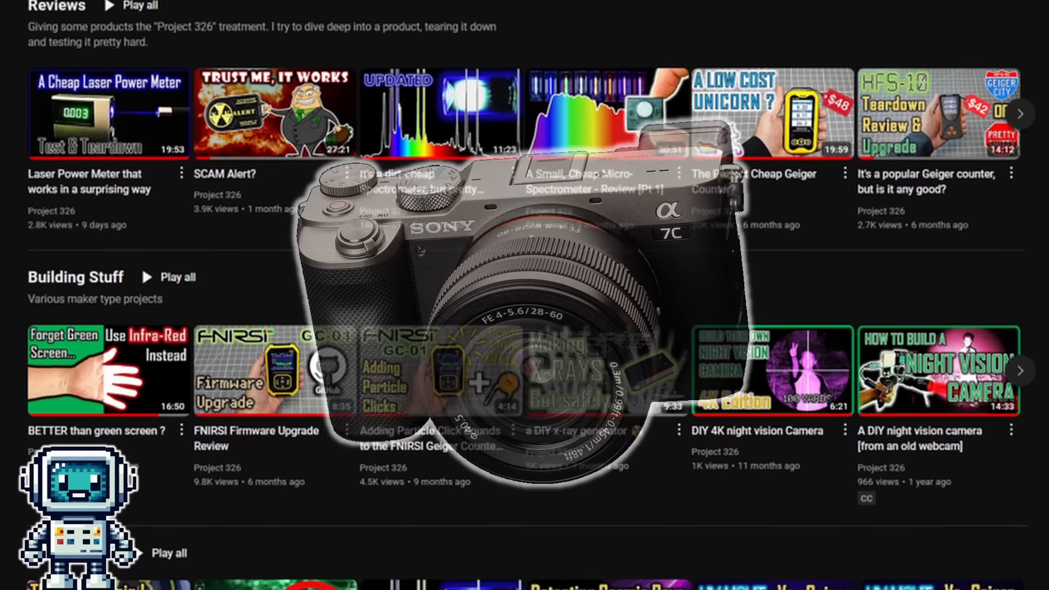
scroll(down, 3)
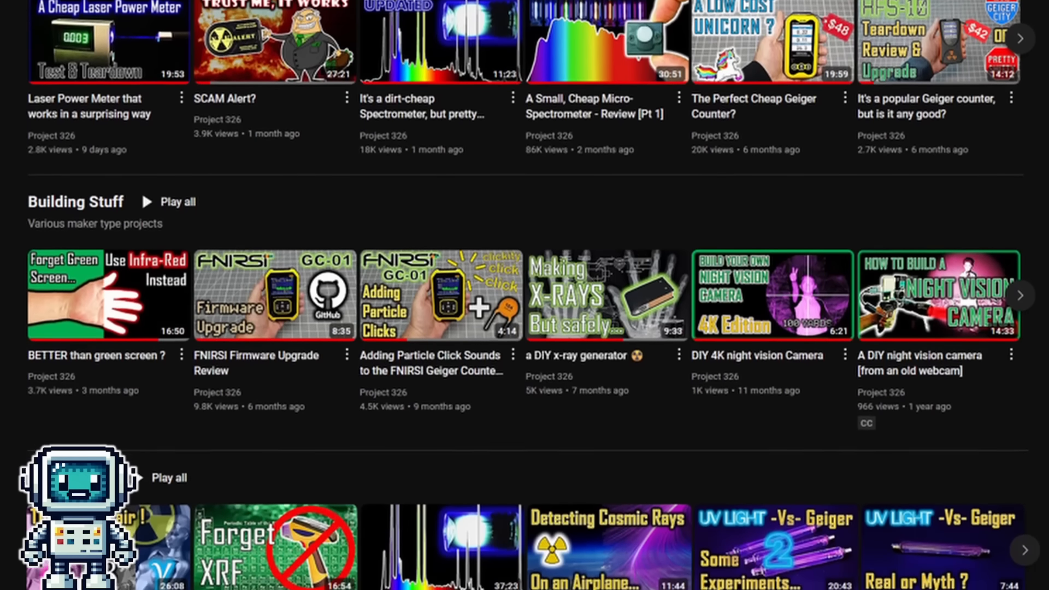
scroll(down, 3)
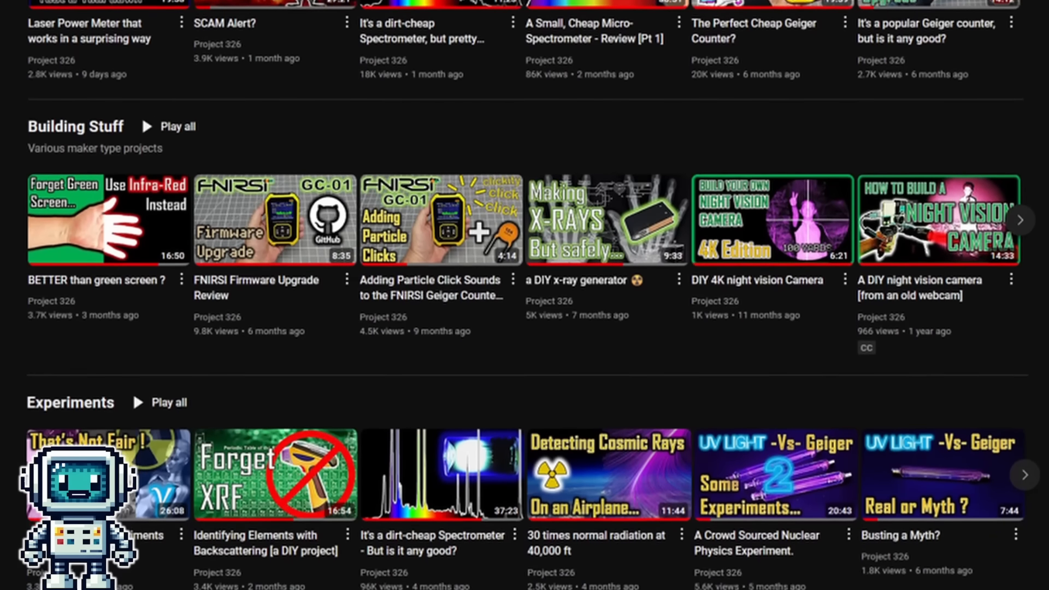
scroll(down, 3)
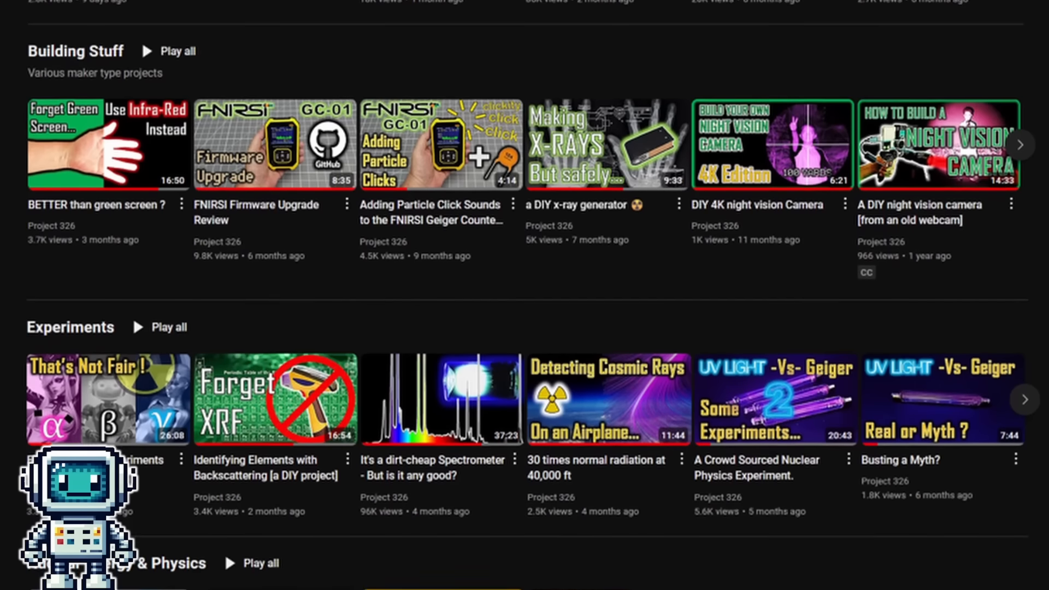
scroll(down, 3)
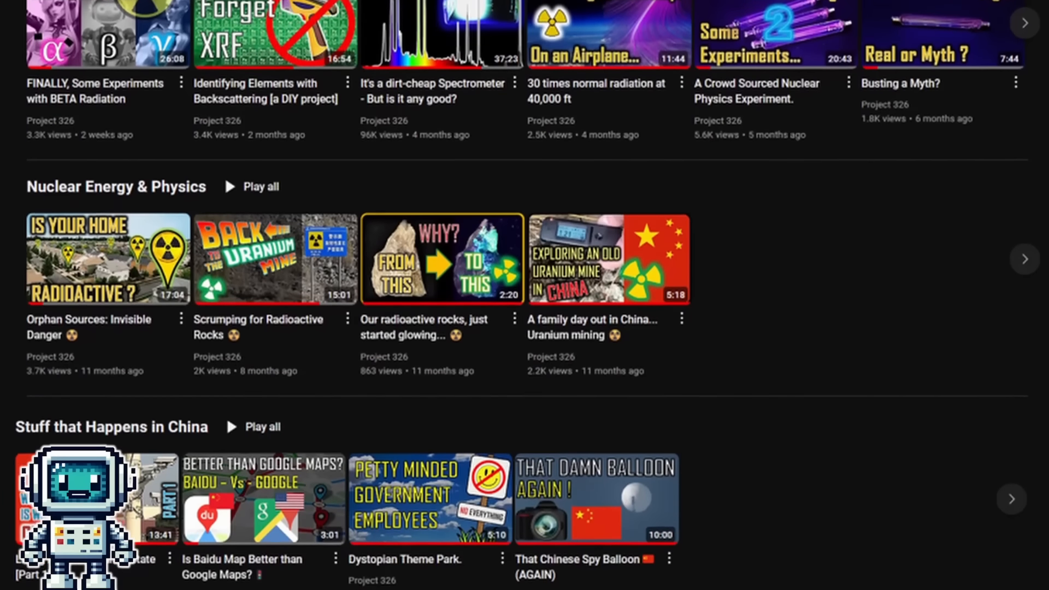
scroll(down, 3)
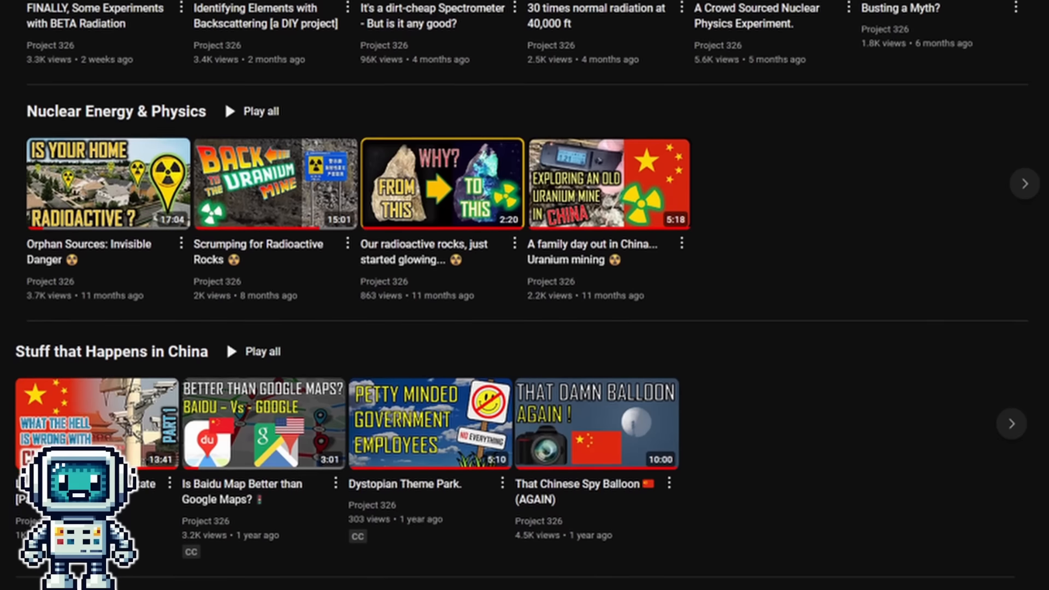
scroll(down, 3)
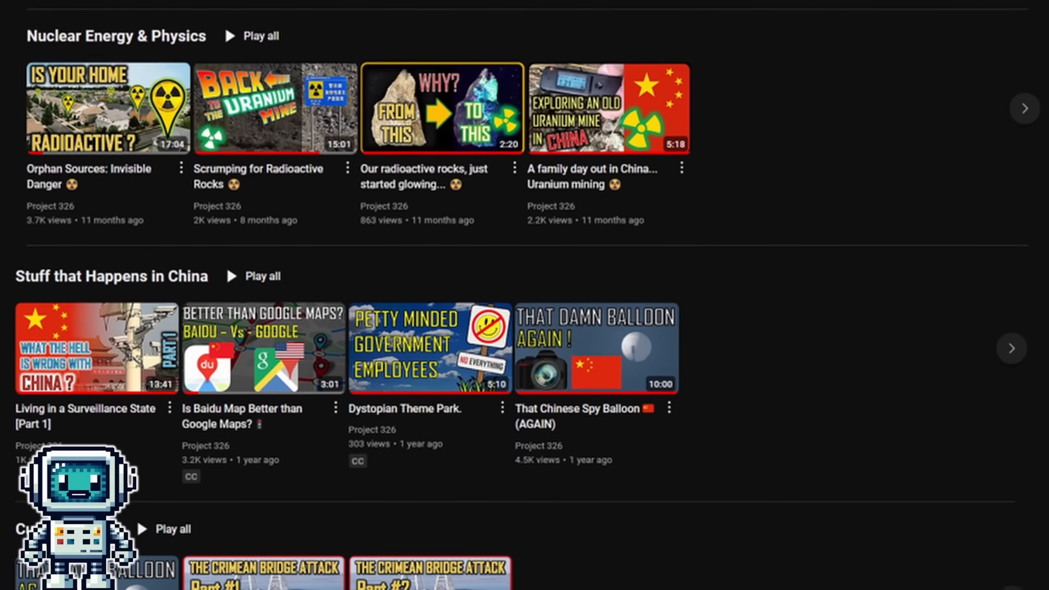